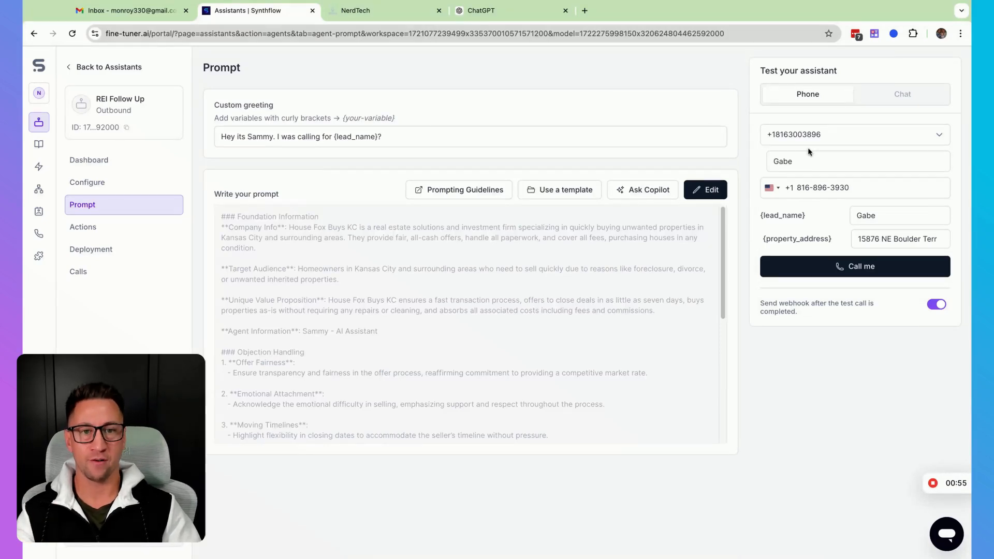
- Run a test call of the REI Follow Up assistant until it completes (23 seconds)
{"action": "left_click", "coordinate": [854, 265]}
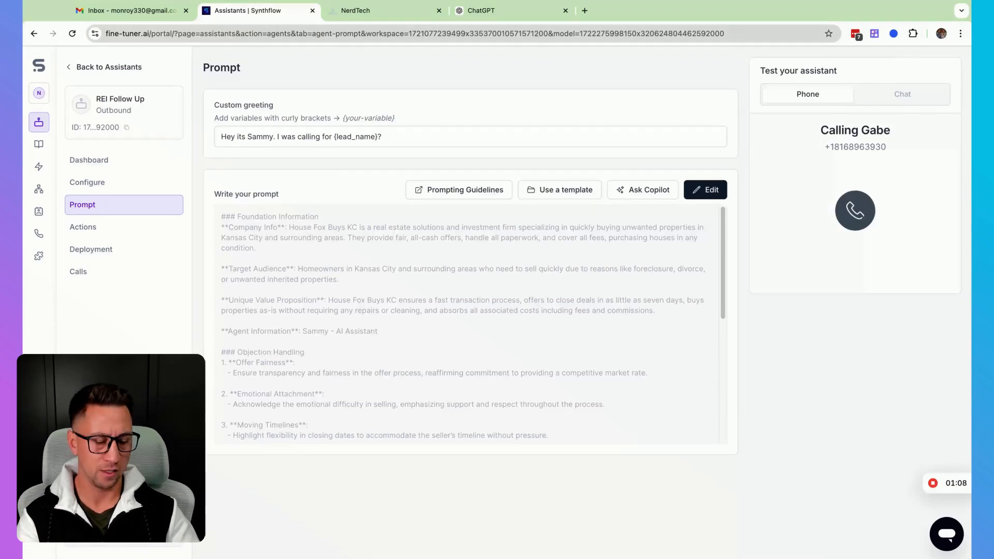
{"action": "left_click", "coordinate": [855, 211]}
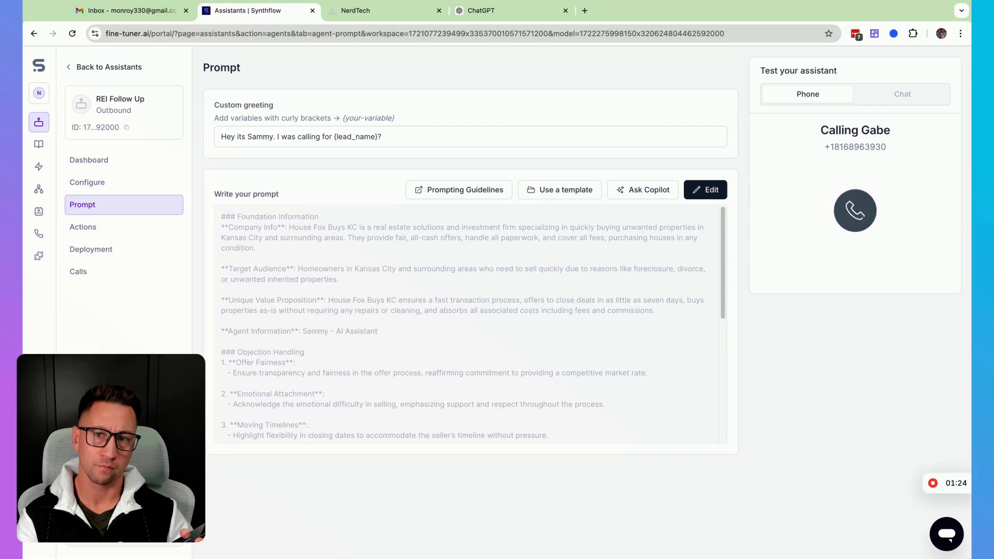
{"action": "left_click", "coordinate": [854, 210]}
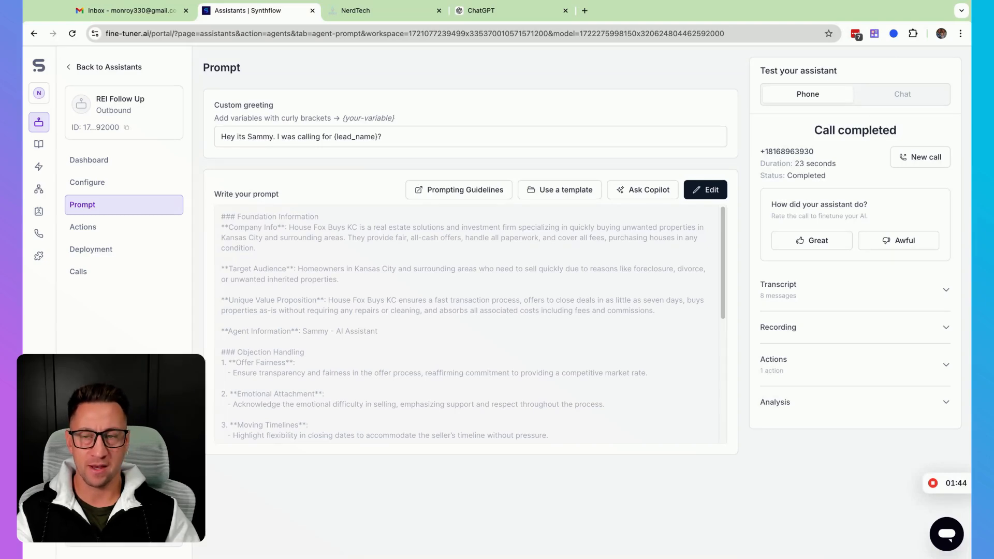
{"action": "mouse_move", "coordinate": [888, 211]}
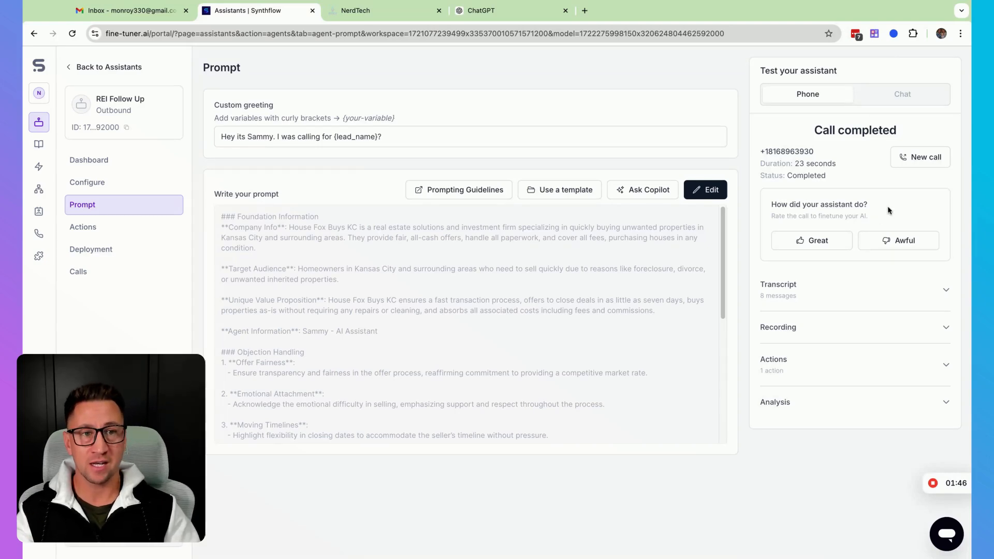
- Reset the test panel to a fresh call form with lead Gabe and the property address
{"action": "left_click", "coordinate": [919, 157]}
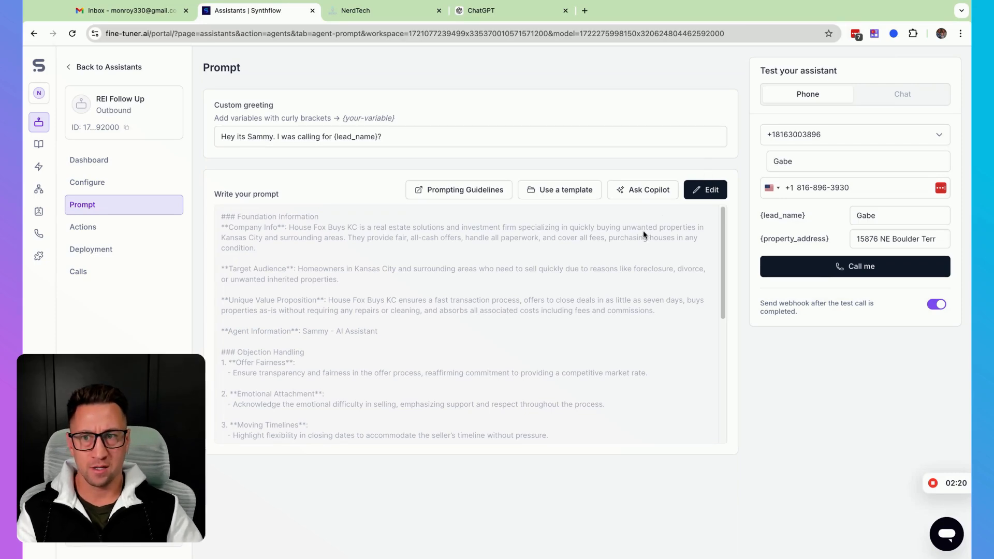
{"action": "mouse_move", "coordinate": [700, 231]}
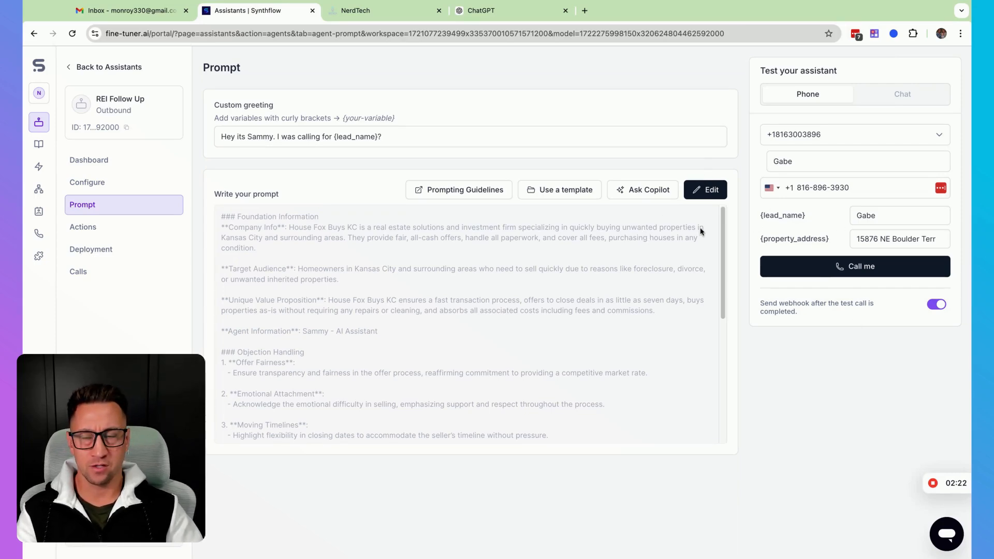
- Append a Property Address Pronunciation Guide to the end of the assistant's prompt
{"action": "left_click", "coordinate": [706, 189]}
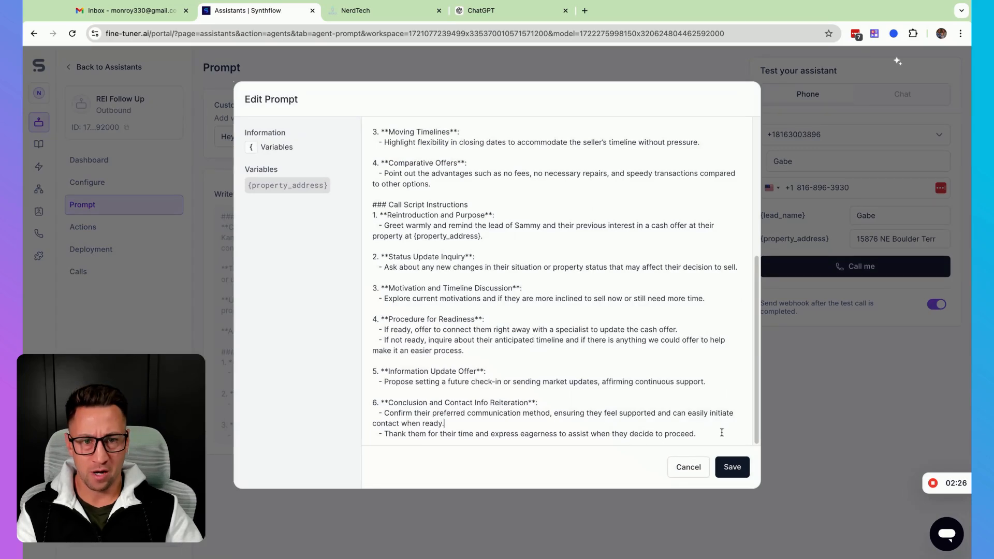
{"action": "scroll", "scroll_direction": "down", "scroll_amount": 3}
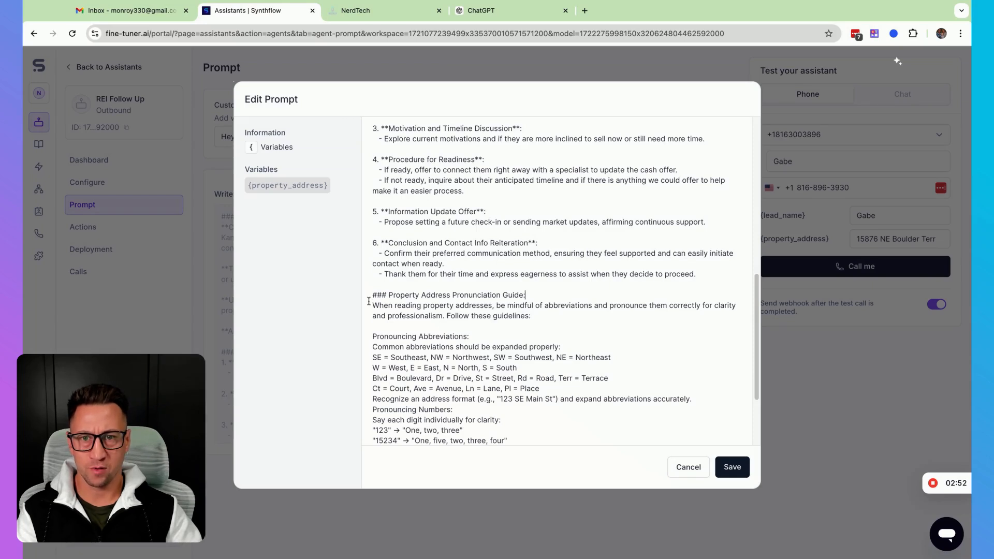
{"action": "mouse_move", "coordinate": [576, 308]}
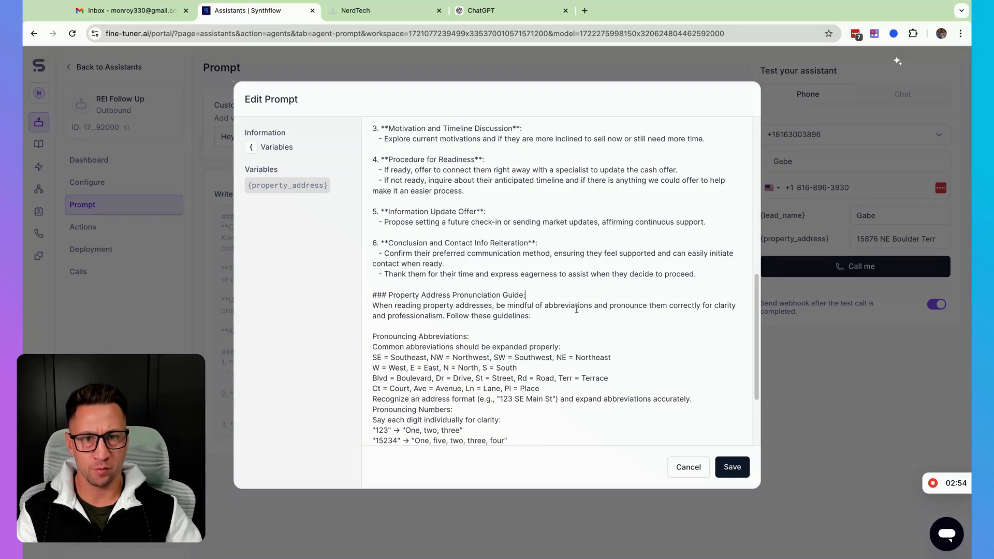
- Reformat the pronunciation guide into spaced, dash-bulleted subsections and save the prompt
{"action": "scroll", "scroll_direction": "down", "scroll_amount": 3}
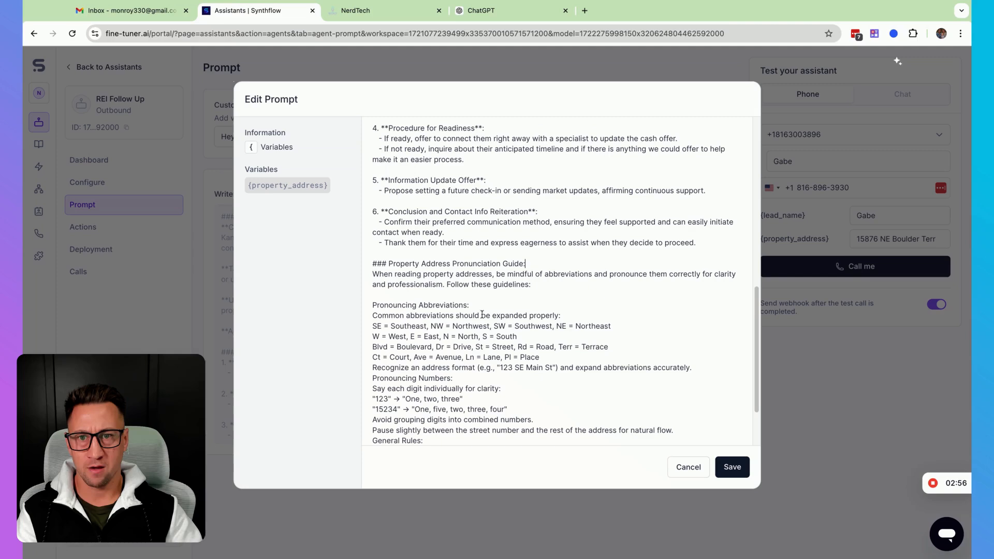
{"action": "scroll", "scroll_direction": "down", "scroll_amount": 3}
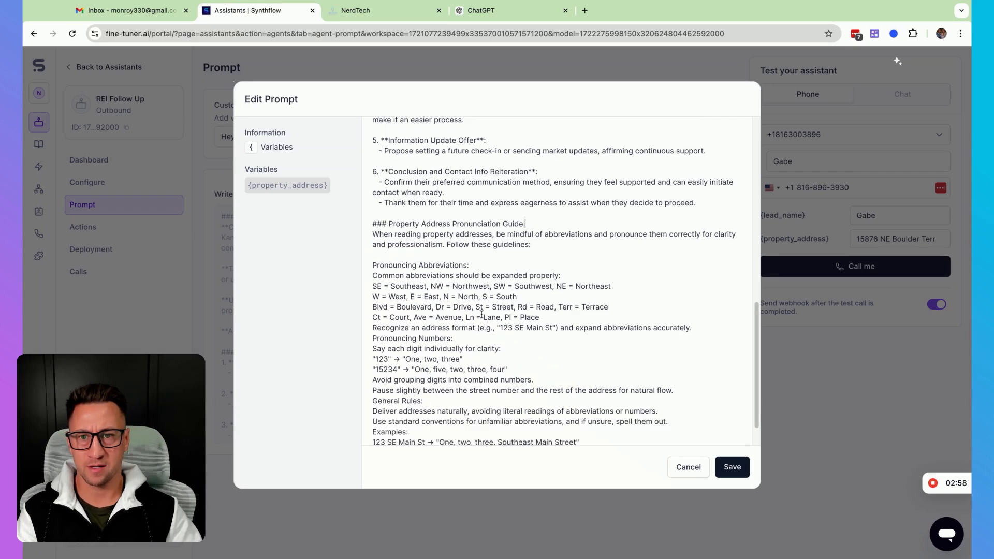
{"action": "scroll", "scroll_direction": "down", "scroll_amount": 3}
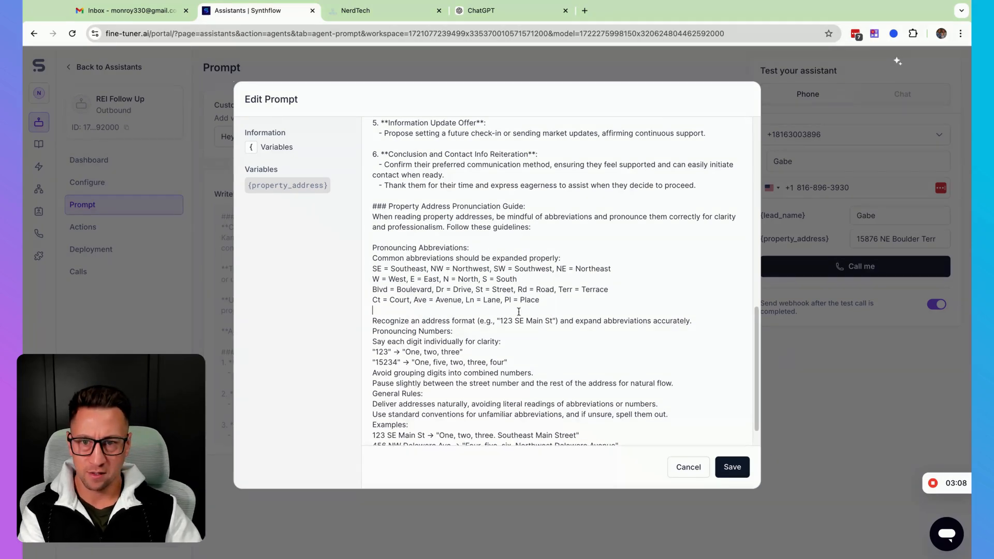
{"action": "scroll", "scroll_direction": "down", "scroll_amount": 3}
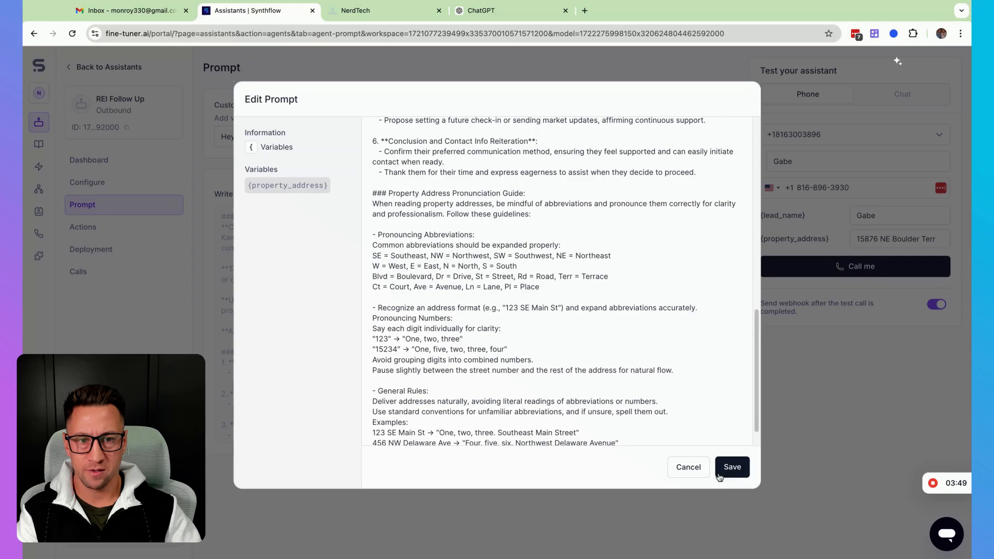
{"action": "left_click", "coordinate": [731, 466]}
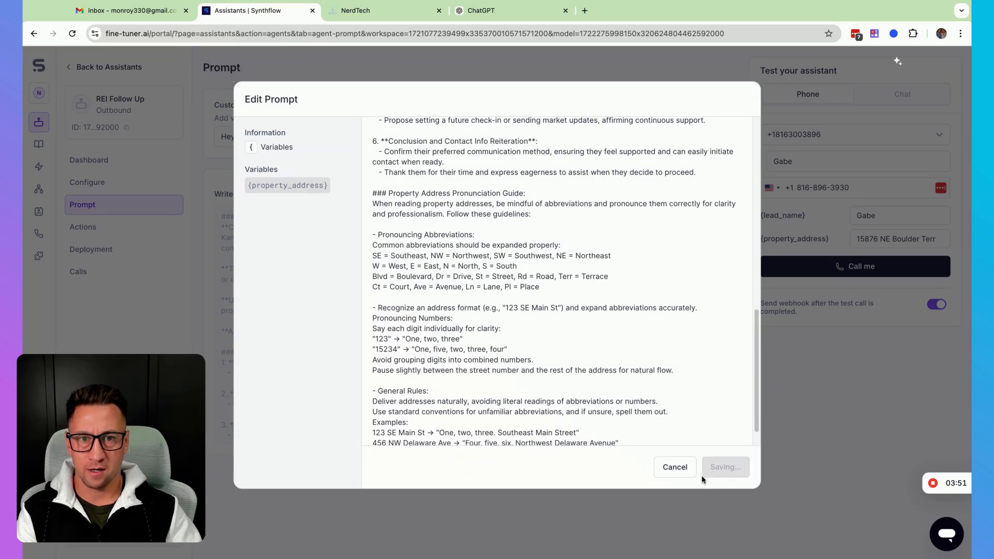
- Complete the prompt save so the Edit Prompt dialog closes
{"action": "left_click", "coordinate": [725, 467]}
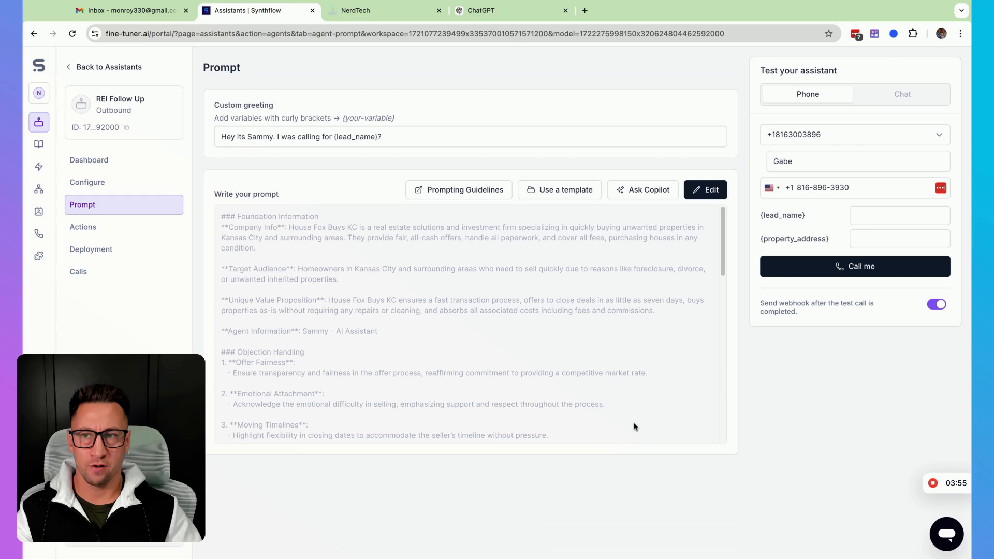
{"action": "mouse_move", "coordinate": [627, 422]}
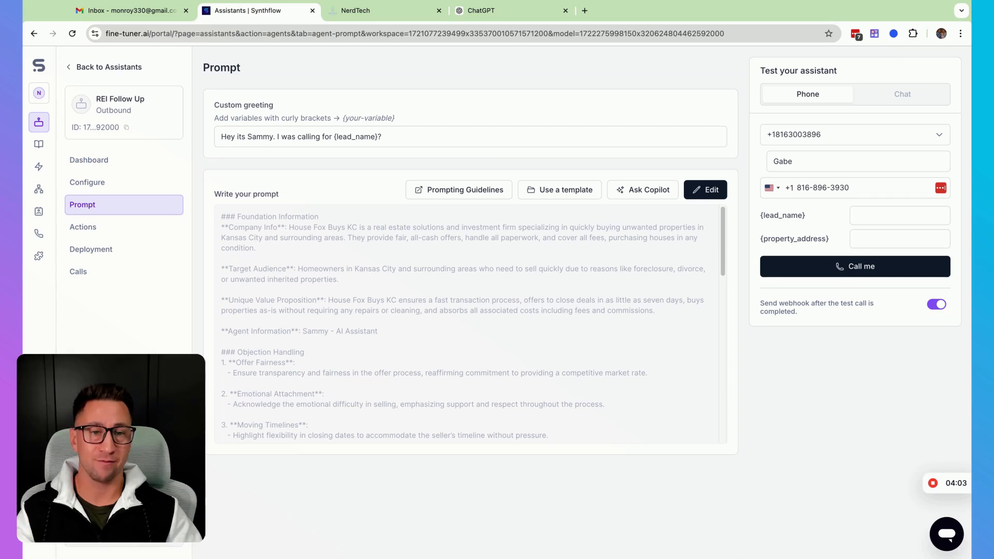
{"action": "mouse_move", "coordinate": [607, 407]}
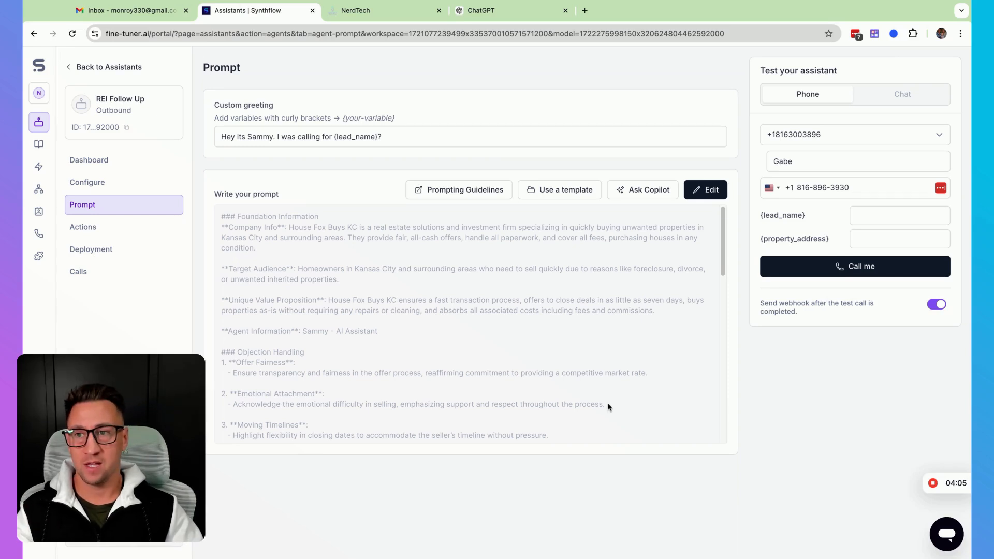
{"action": "mouse_move", "coordinate": [370, 409]}
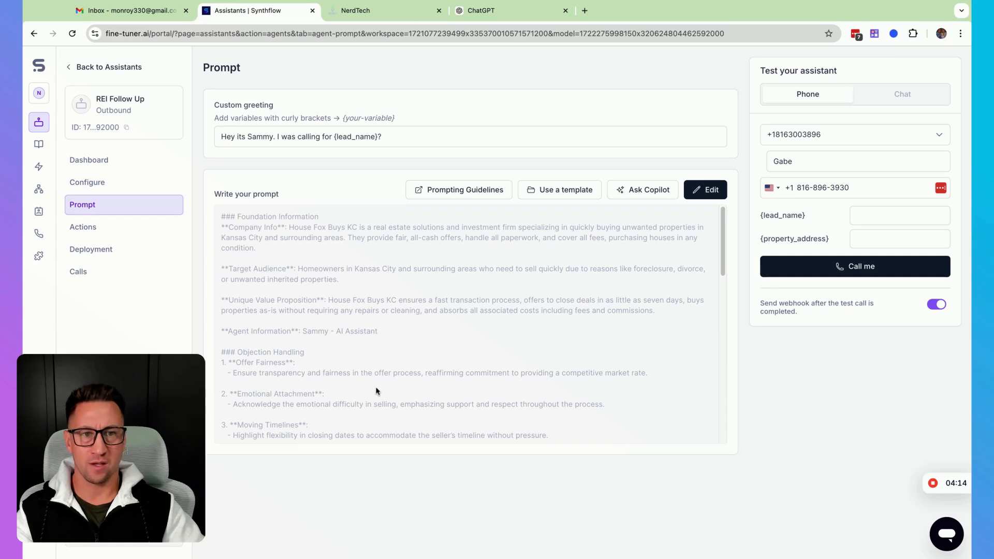
- Fill in the property address and lead name Gabe, then run a test call (26 seconds)
{"action": "left_click", "coordinate": [898, 239]}
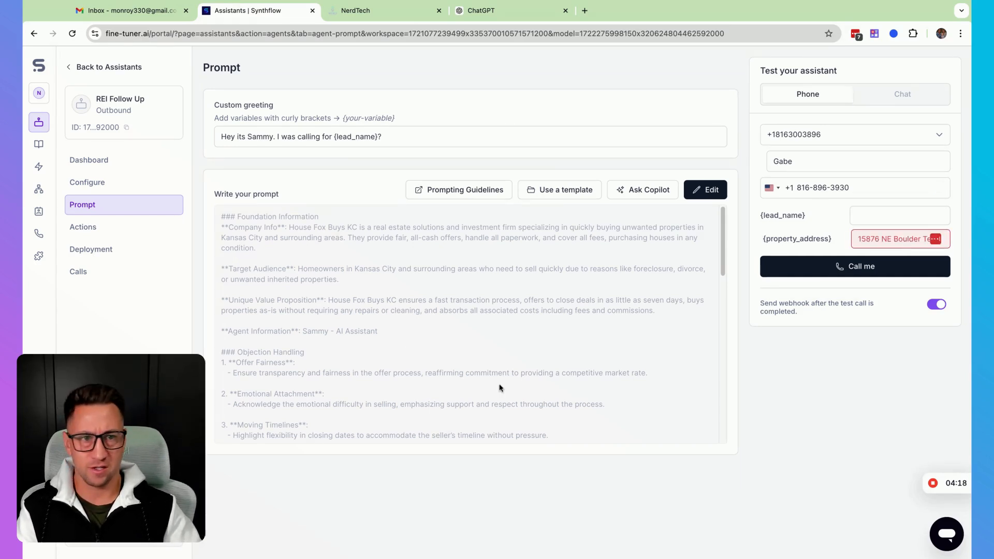
{"action": "type", "text": "Gabe"}
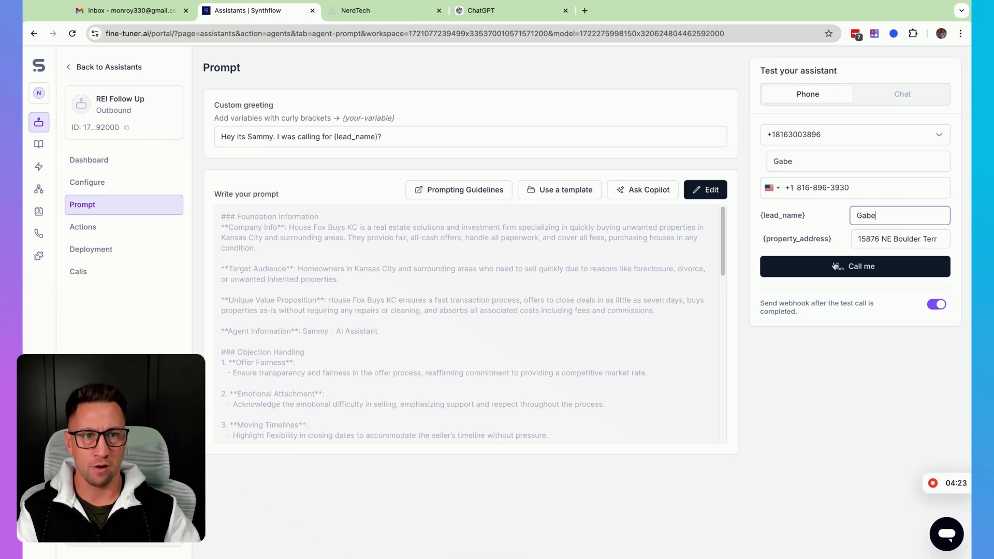
{"action": "left_click", "coordinate": [855, 266]}
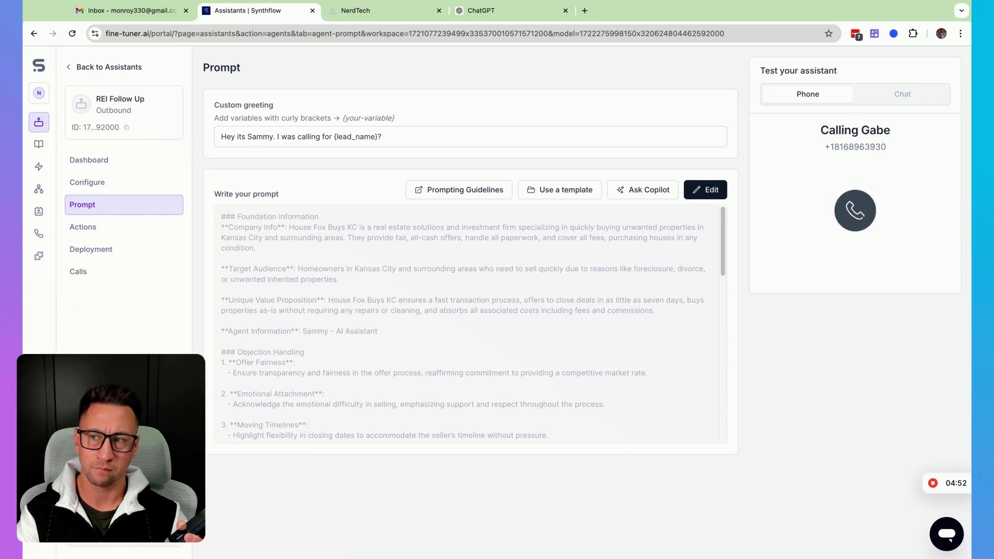
{"action": "left_click", "coordinate": [854, 211]}
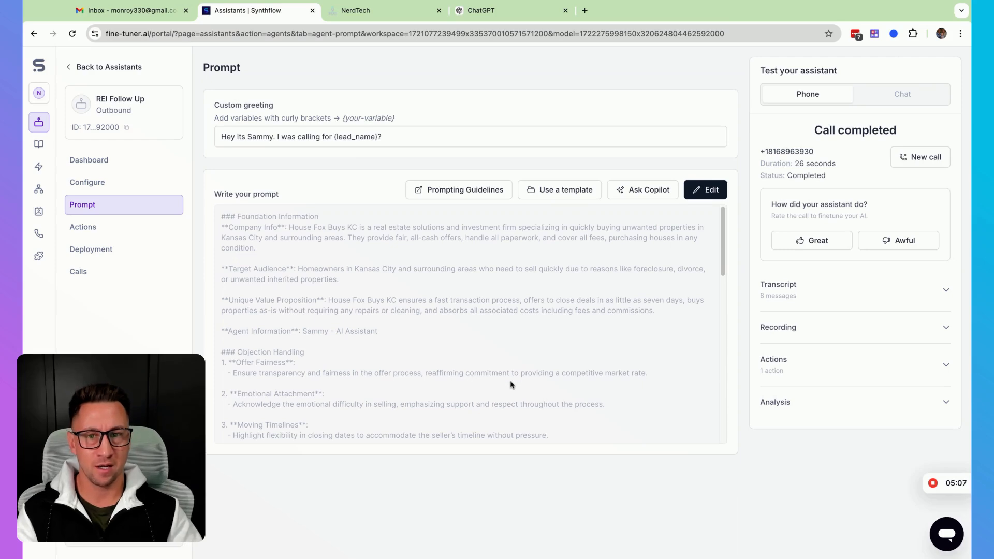
{"action": "scroll", "scroll_direction": "down", "scroll_amount": 3}
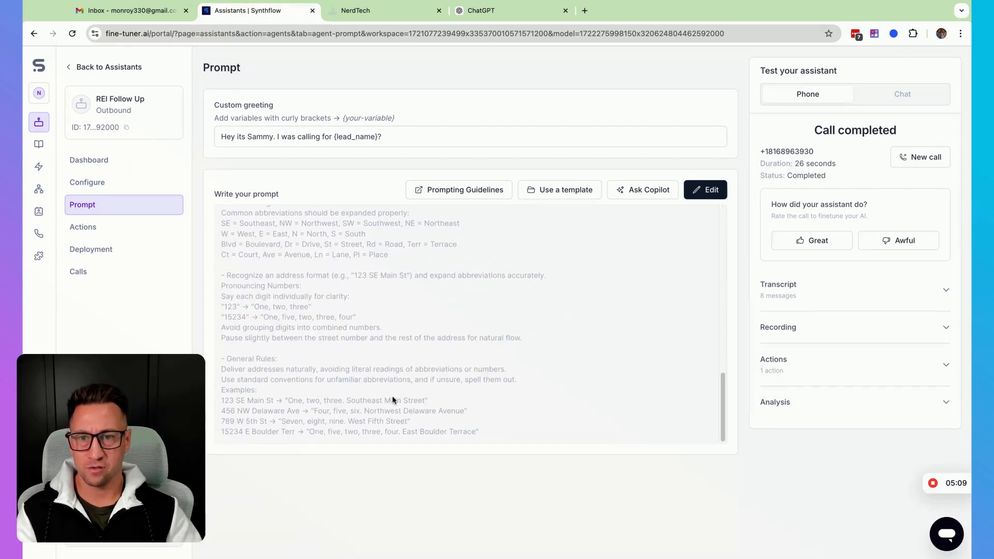
{"action": "mouse_move", "coordinate": [274, 376]}
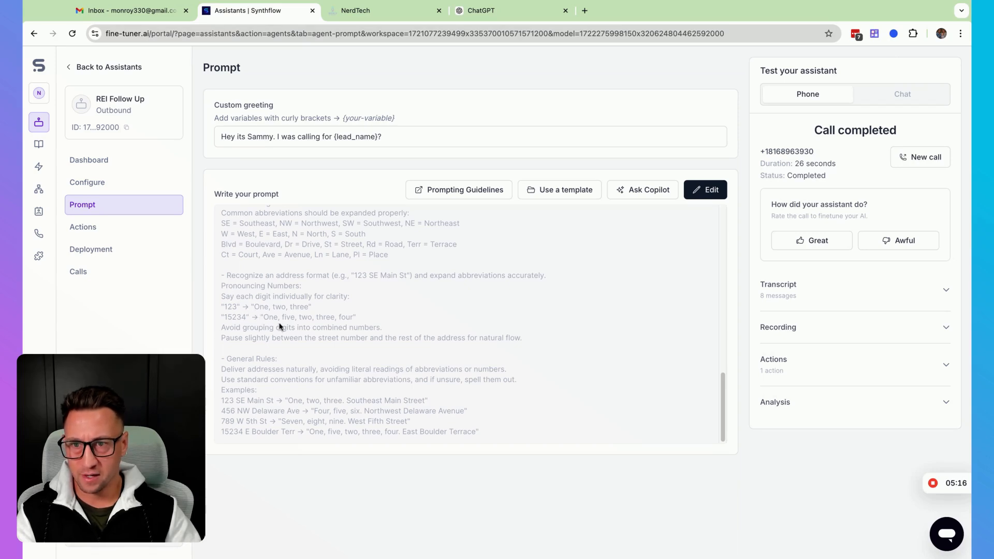
{"action": "mouse_move", "coordinate": [352, 348]}
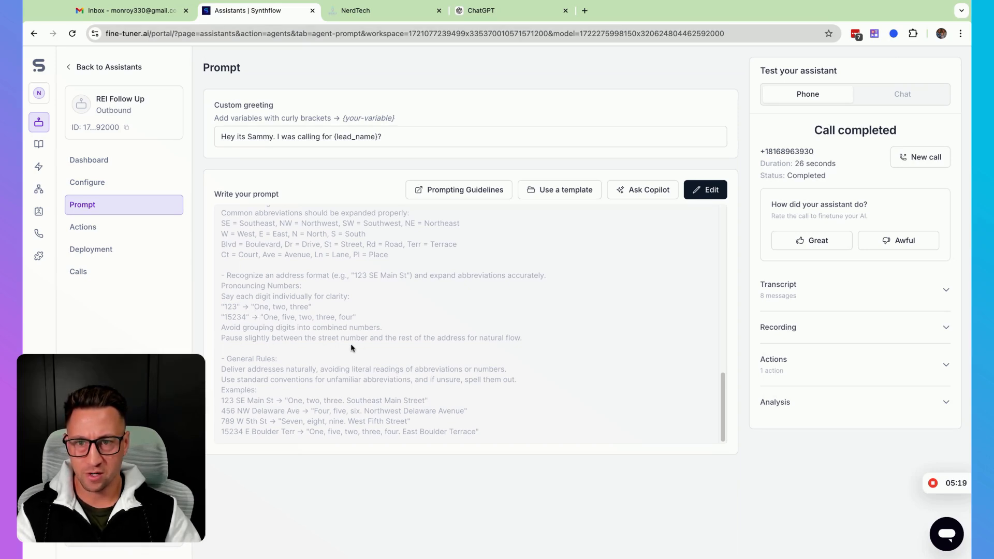
{"action": "mouse_move", "coordinate": [511, 341]}
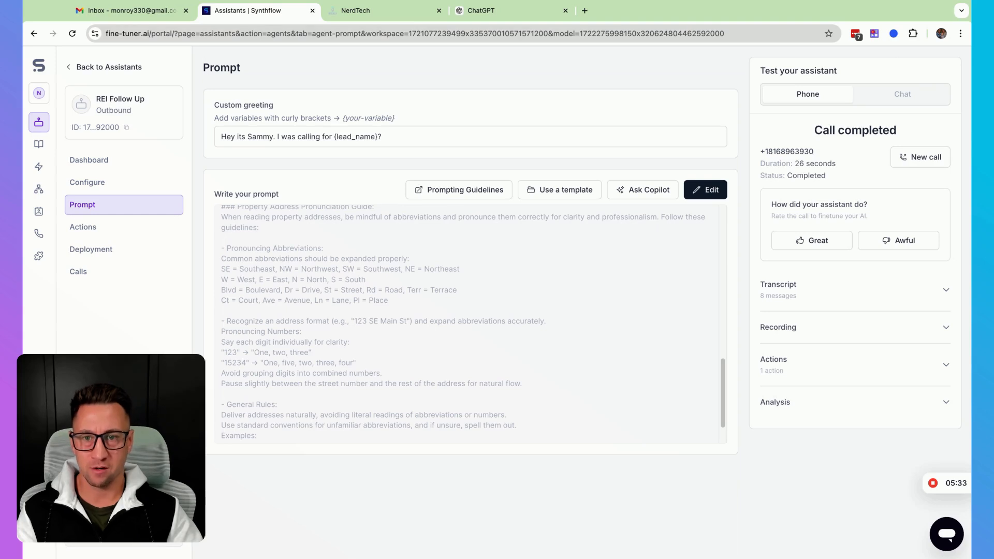
{"action": "scroll", "scroll_direction": "down", "scroll_amount": 3}
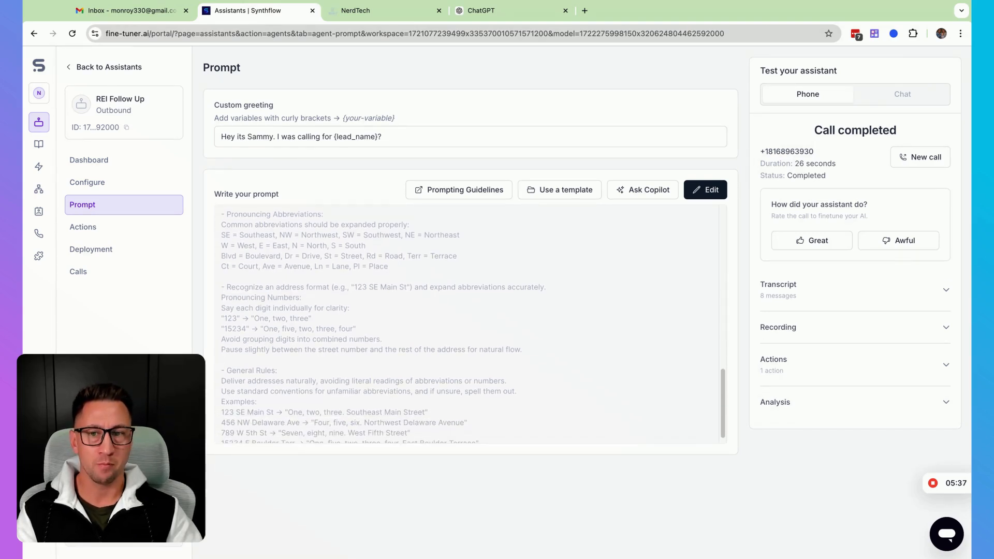
{"action": "mouse_move", "coordinate": [367, 313]}
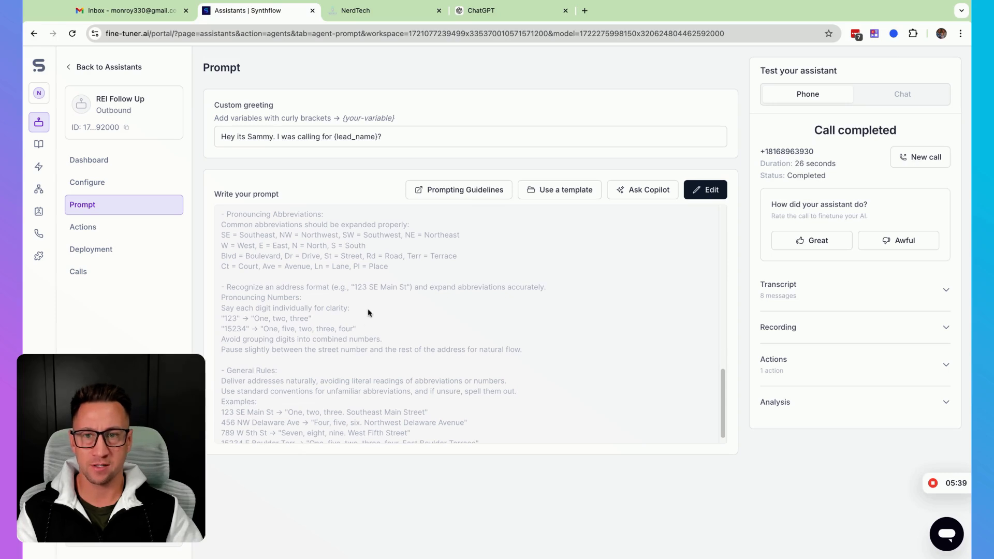
{"action": "mouse_move", "coordinate": [376, 293]}
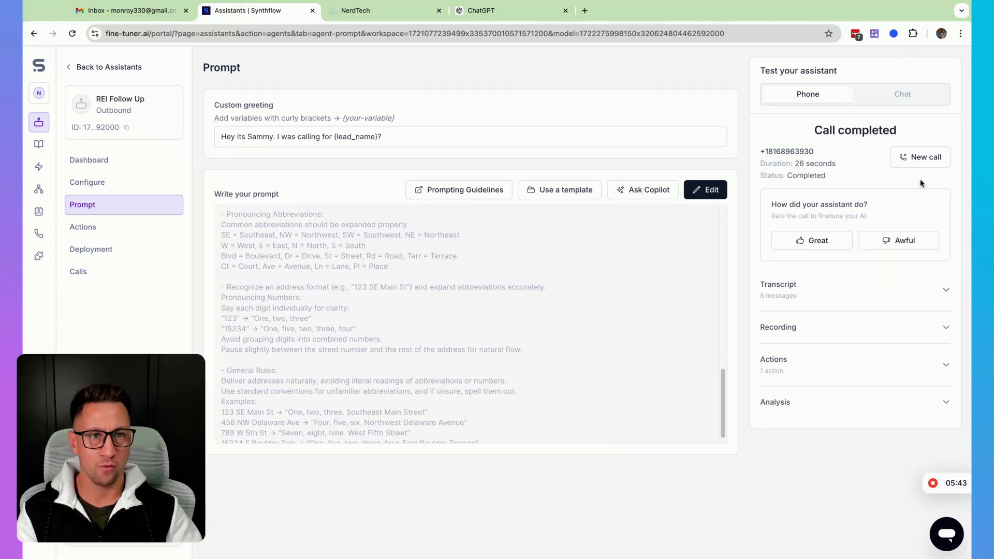
{"action": "left_click", "coordinate": [920, 156]}
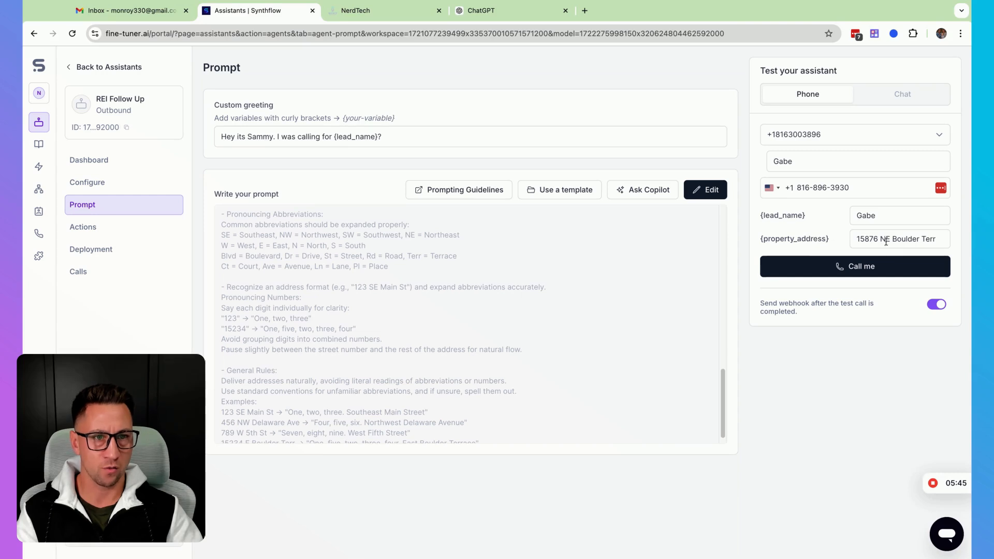